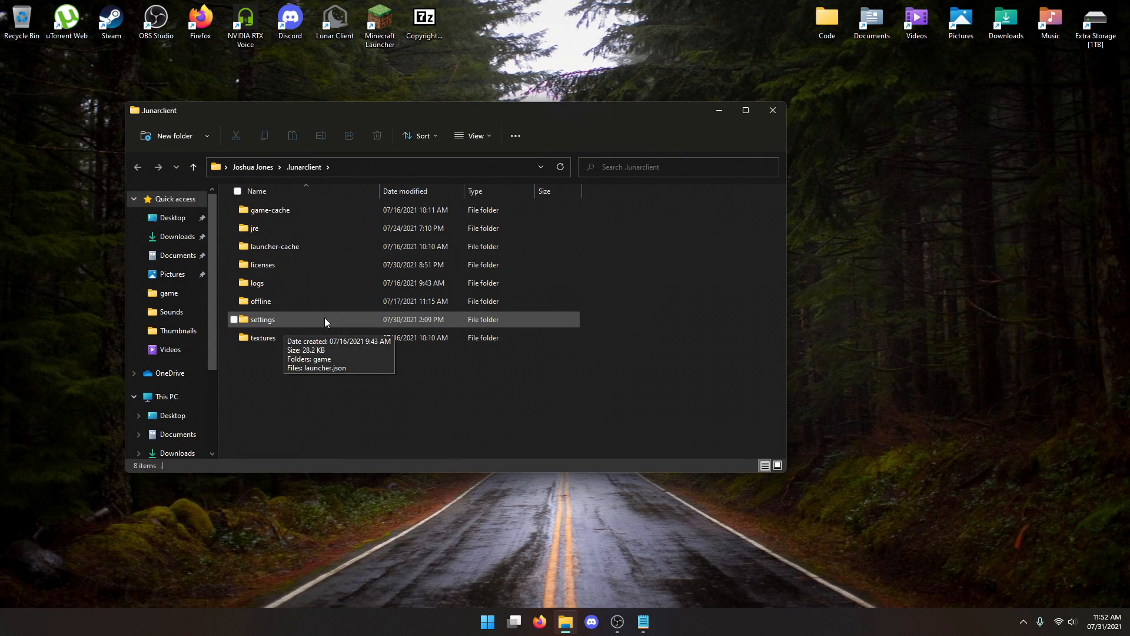
# Step: Browse into settings > game and open the desktop's Copyrighted Cup archive to extract it there
pyautogui.doubleClick(263, 319)
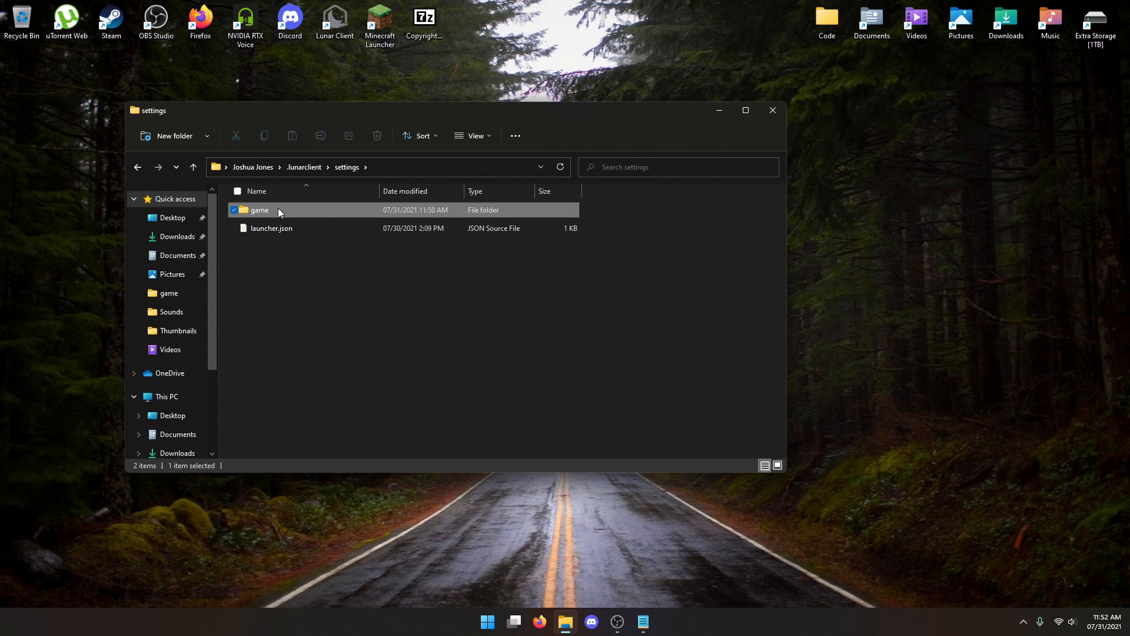
pyautogui.doubleClick(260, 209)
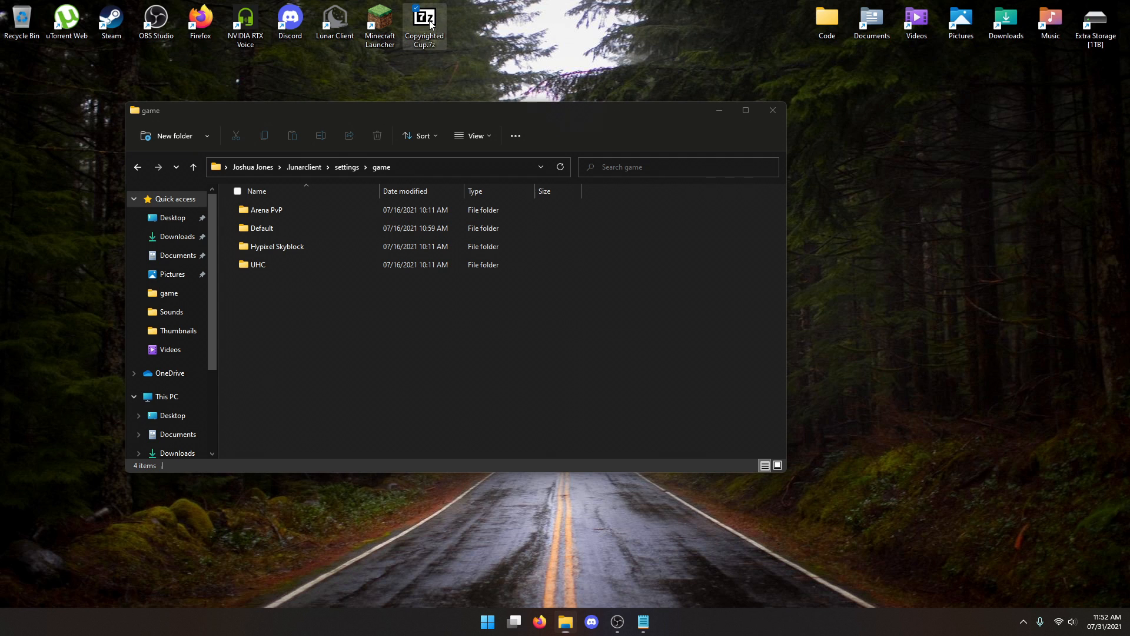
pyautogui.doubleClick(424, 26)
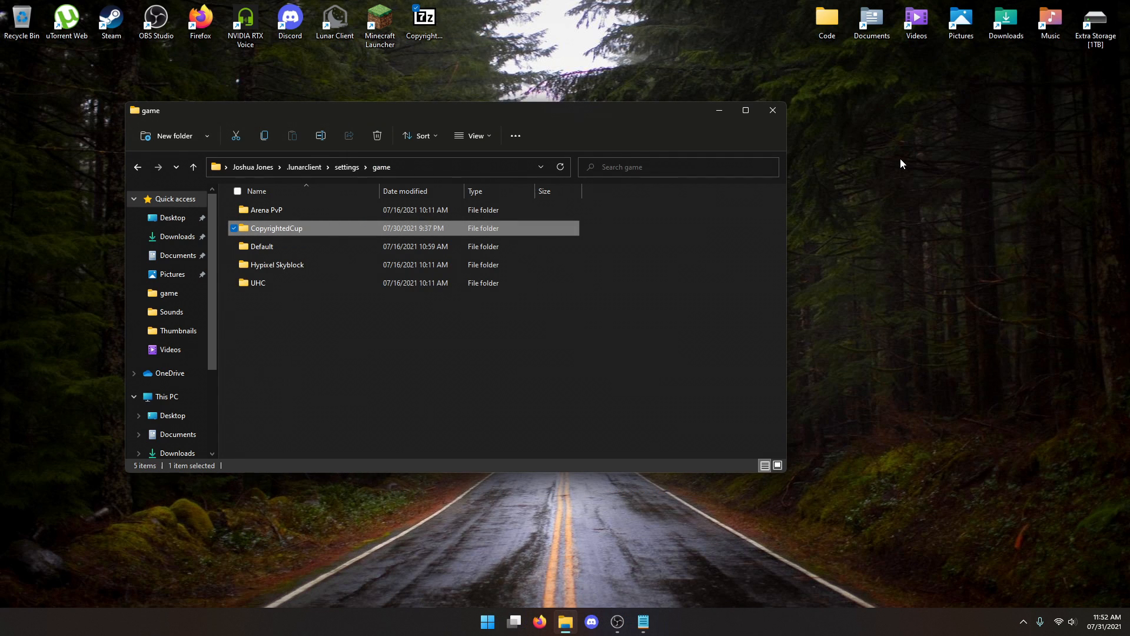
pyautogui.moveTo(867, 213)
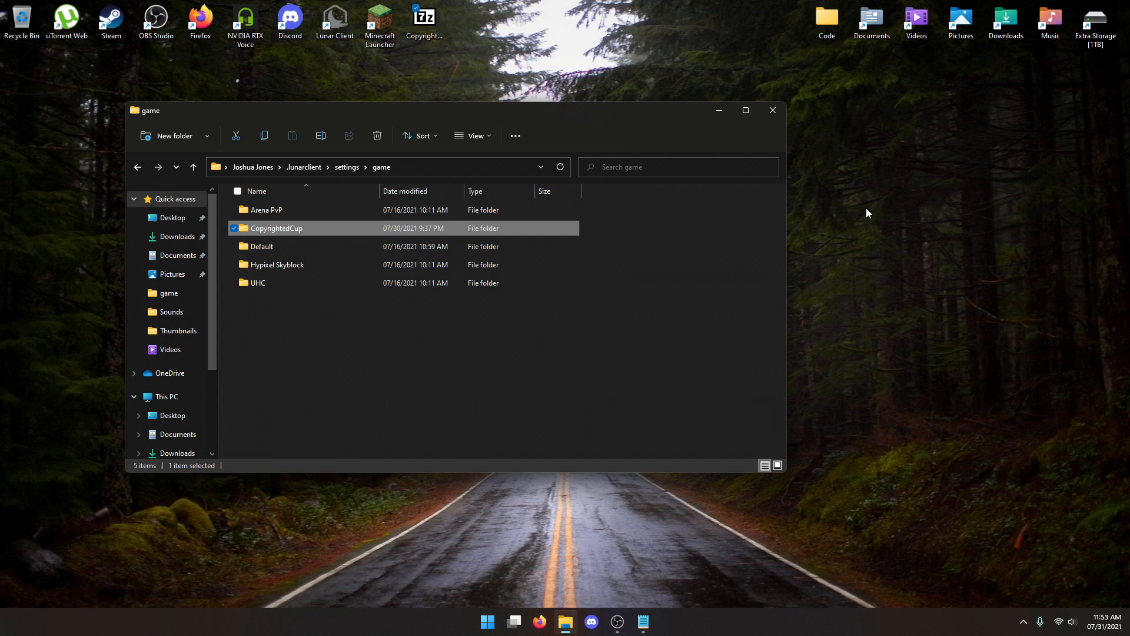
pyautogui.moveTo(773, 112)
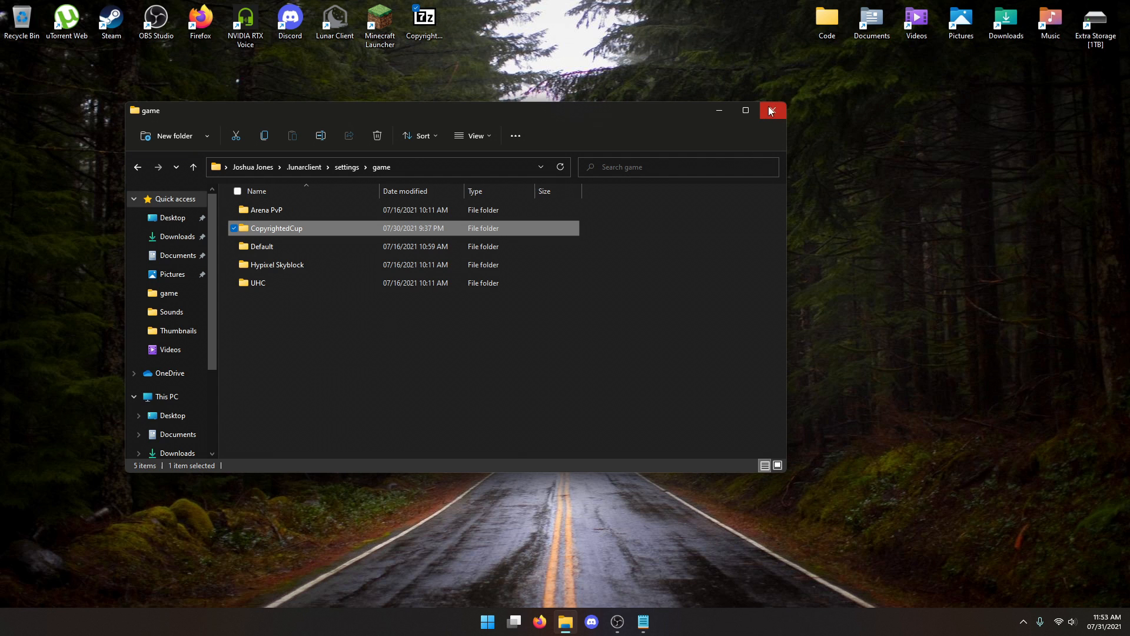
# Step: Close the game folder window and the launched Lunar Client window
pyautogui.click(771, 110)
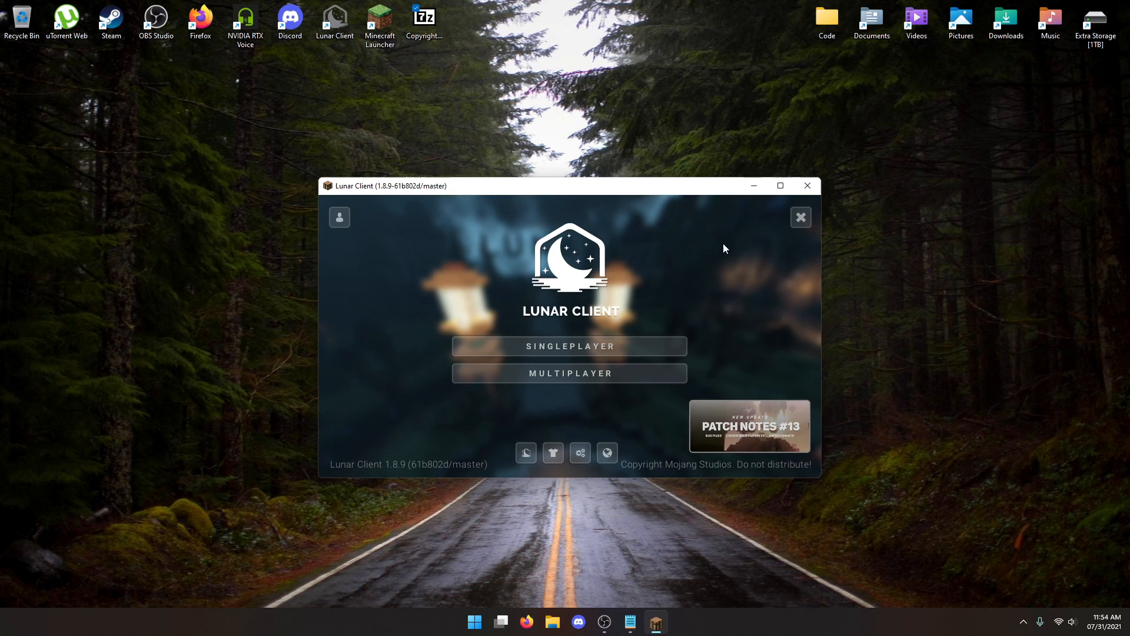
pyautogui.moveTo(807, 185)
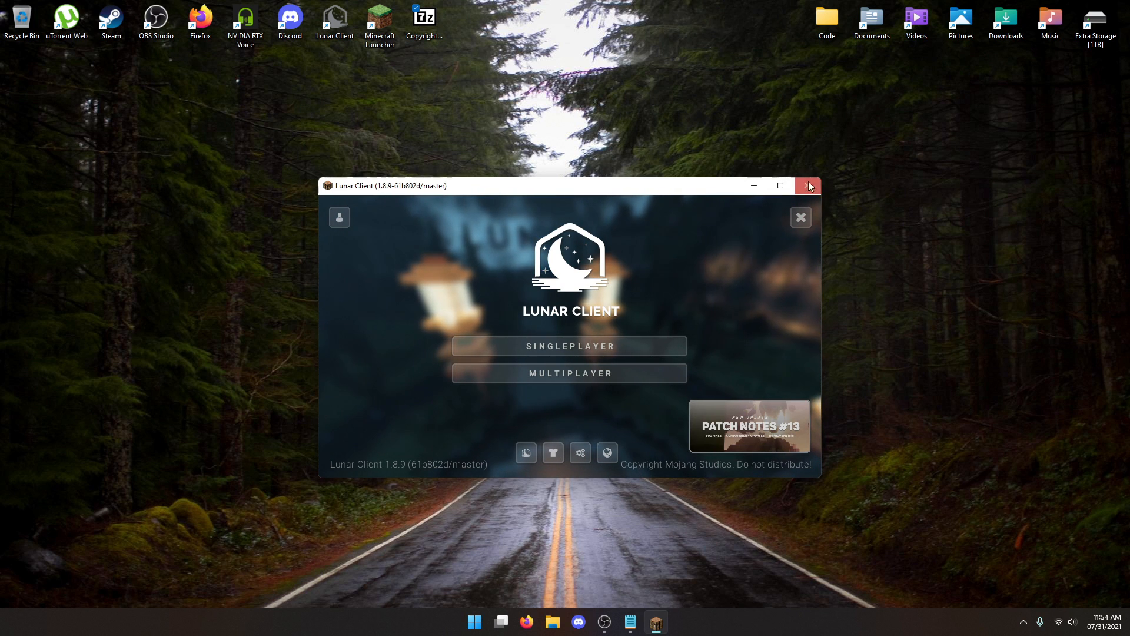
pyautogui.click(809, 186)
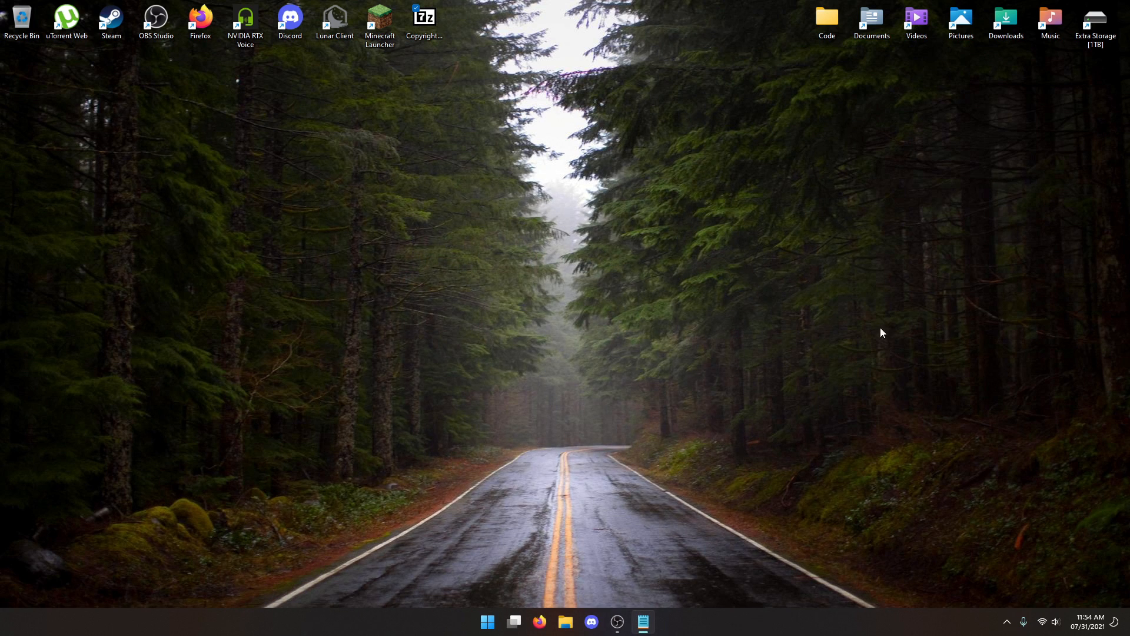
pyautogui.moveTo(790, 296)
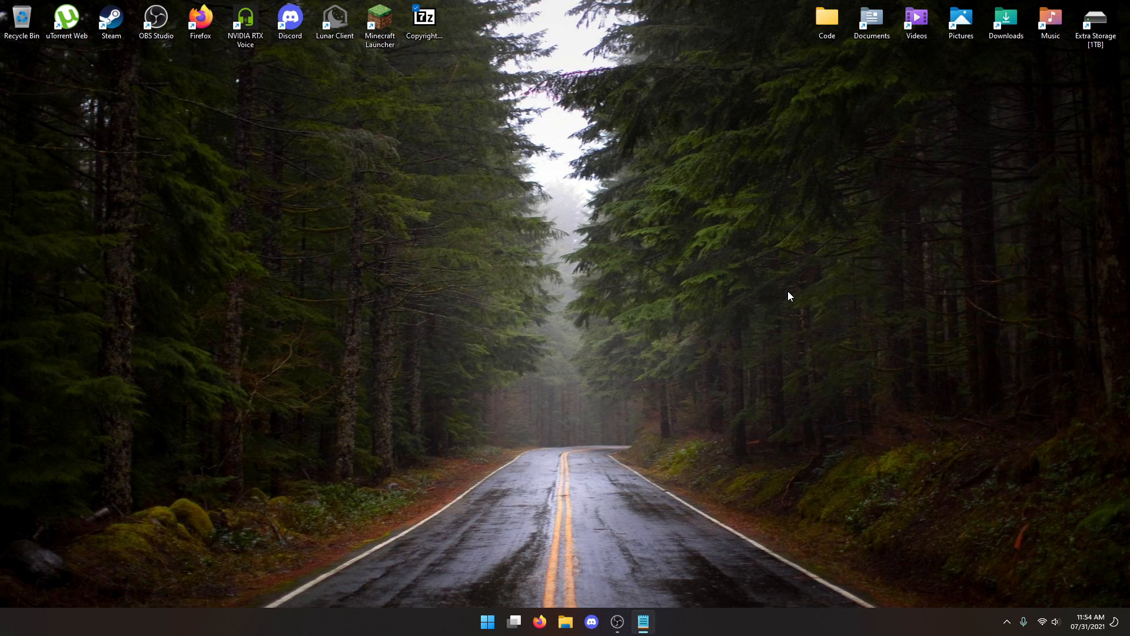
pyautogui.moveTo(778, 296)
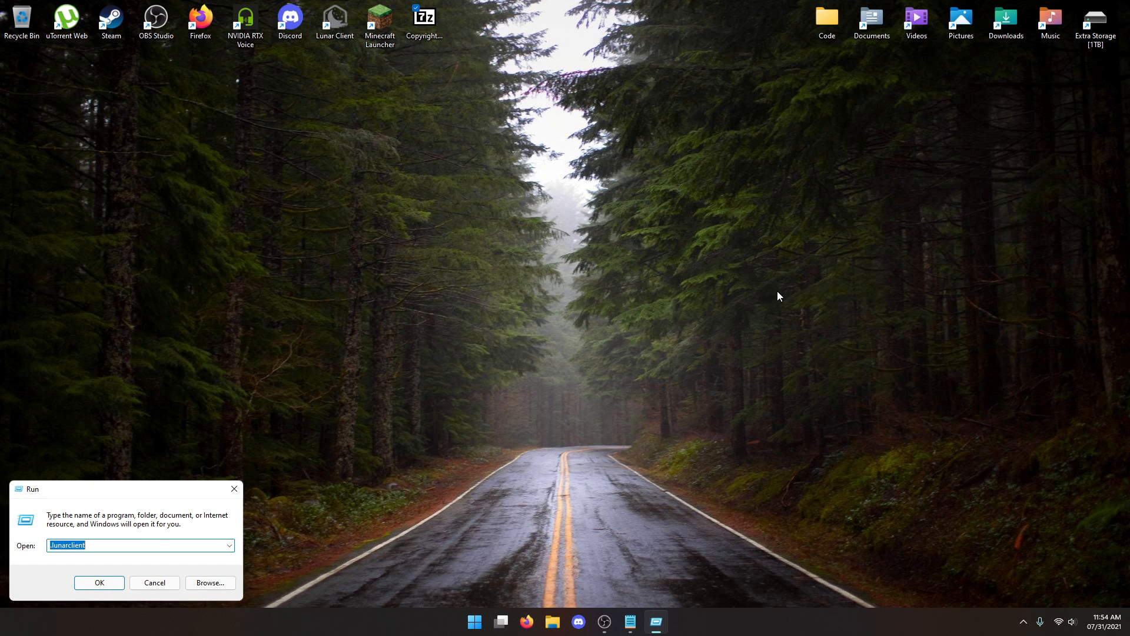
# Step: Reopen Junarclient's settings\game folder and select profile_manager.json among the JSON files
pyautogui.click(99, 583)
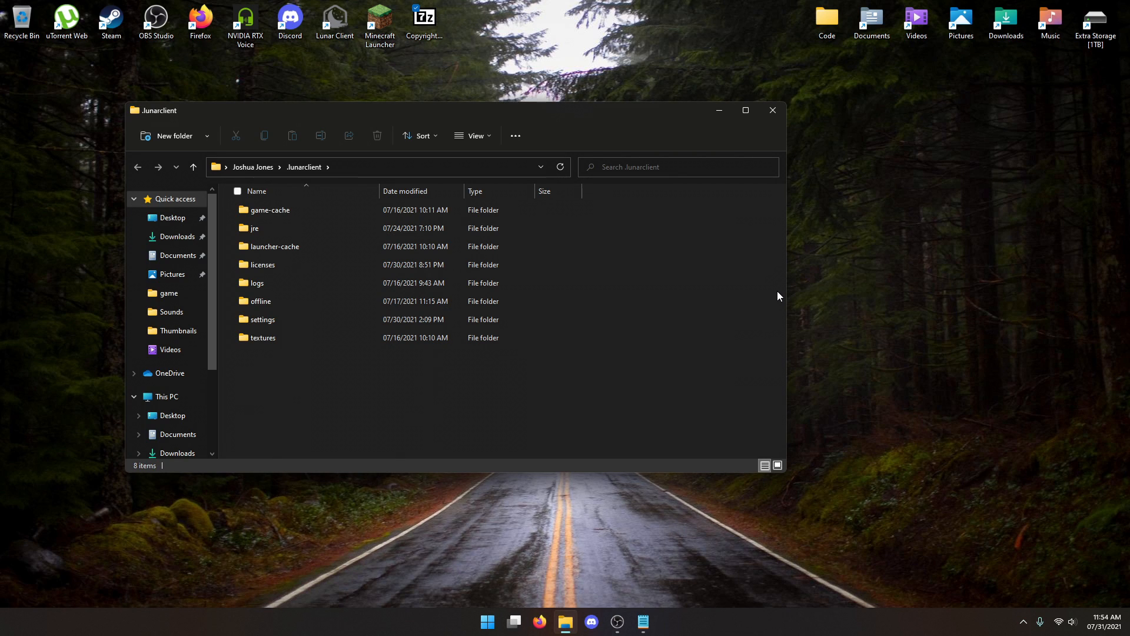
pyautogui.moveTo(568, 295)
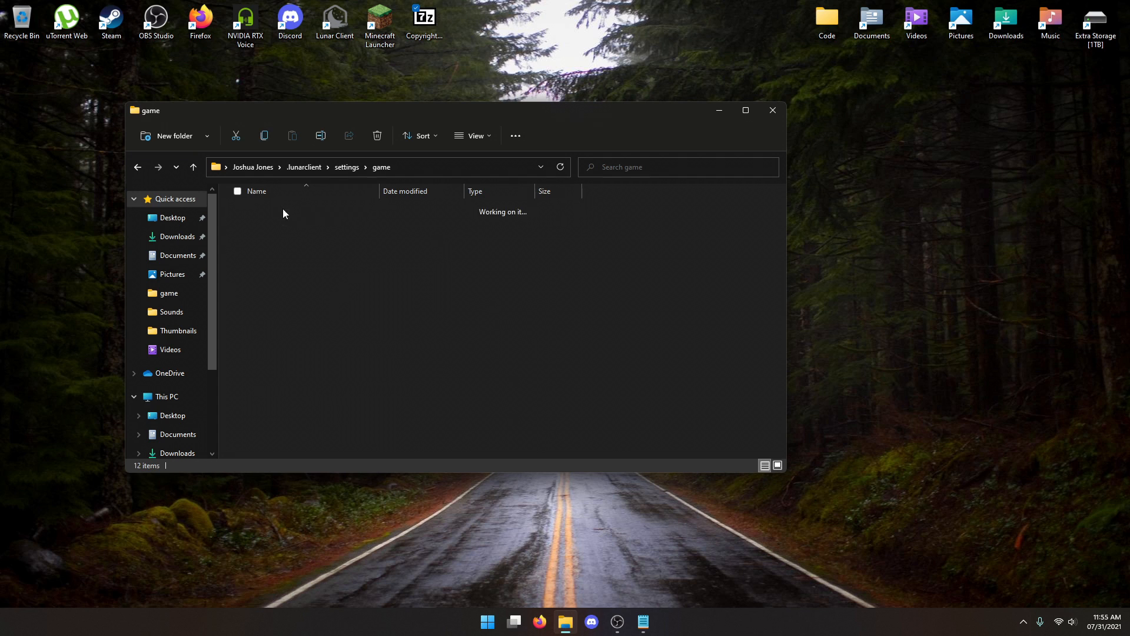
pyautogui.moveTo(277, 301); pyautogui.dragTo(278, 433)
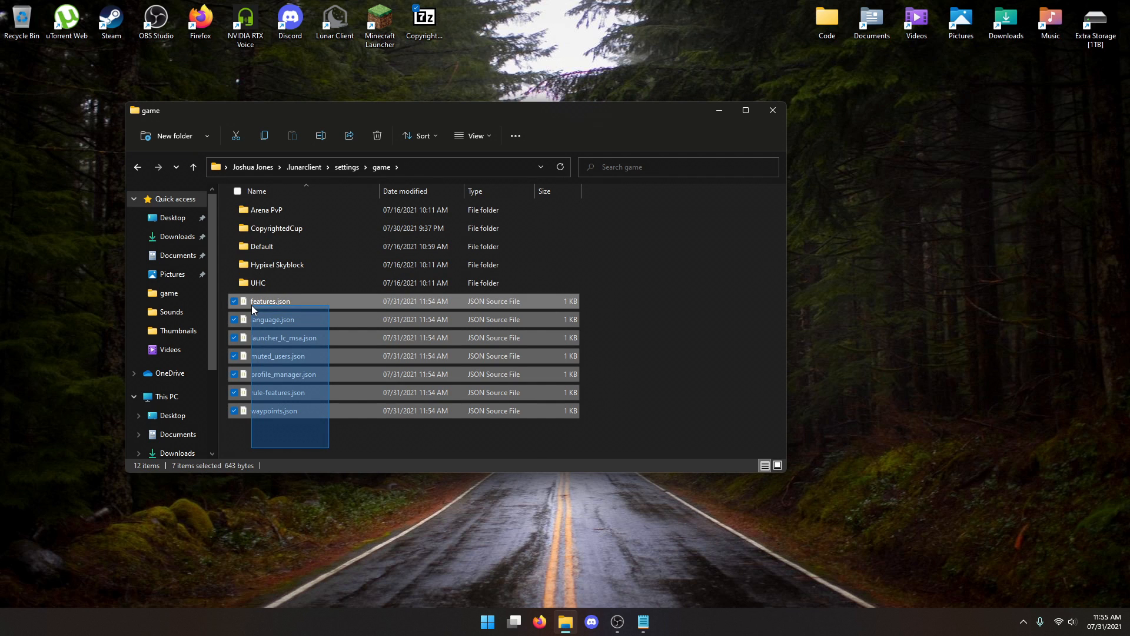
pyautogui.click(374, 438)
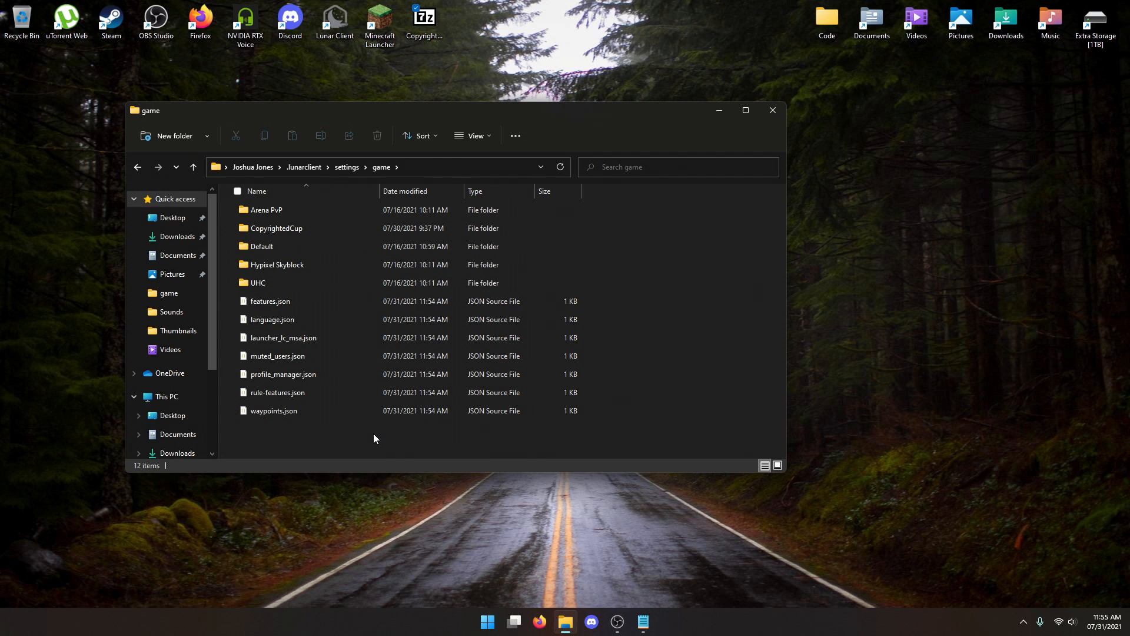
pyautogui.click(284, 337)
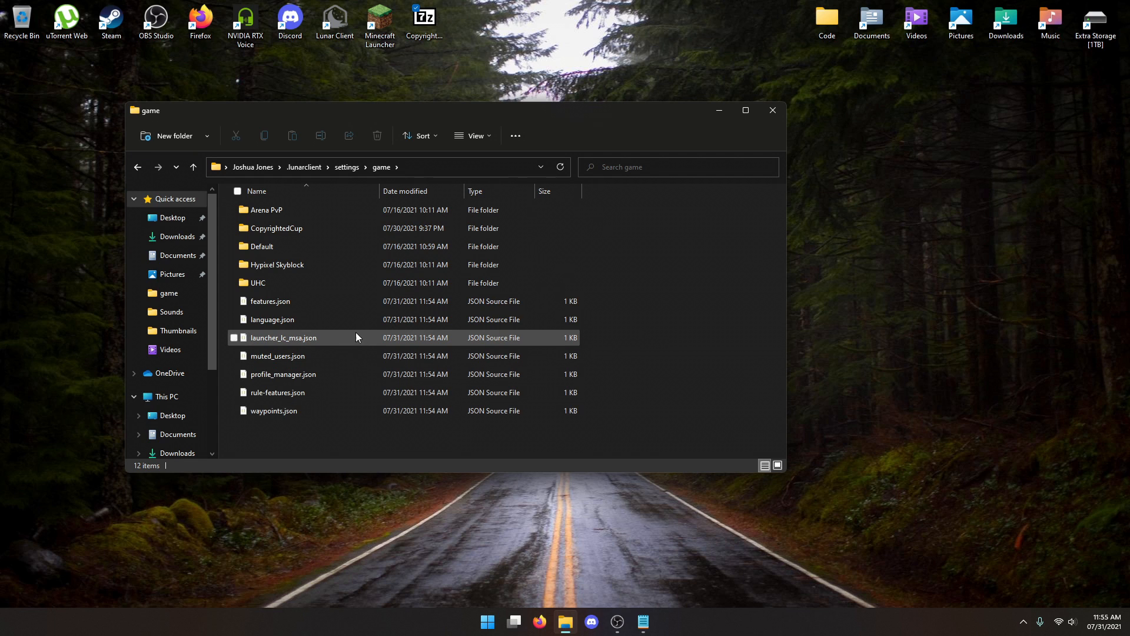
pyautogui.click(283, 374)
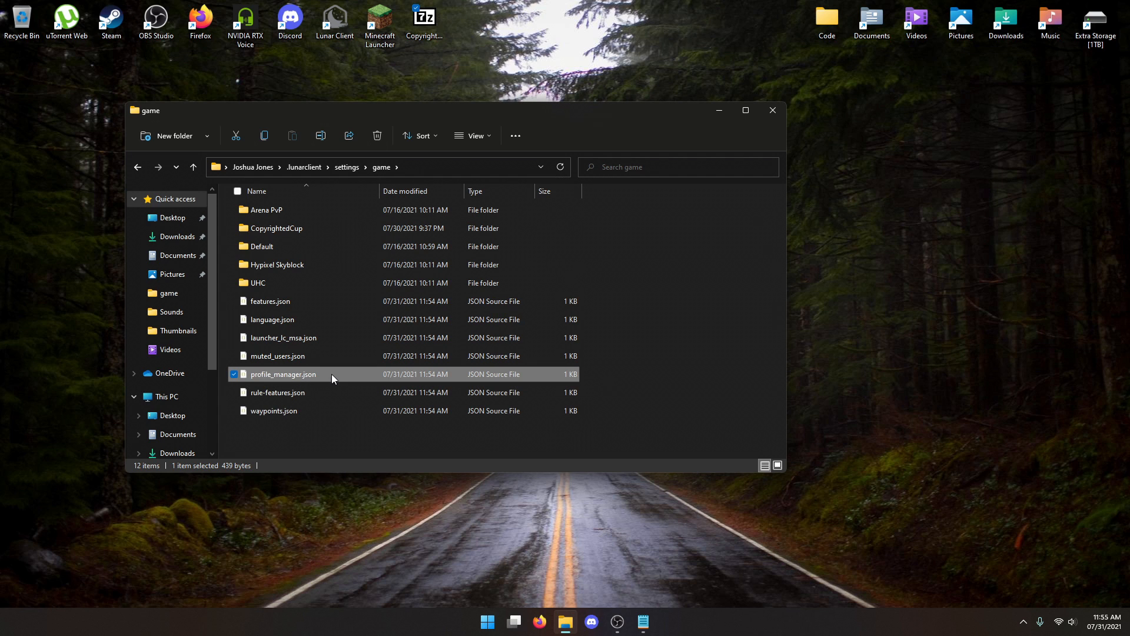
# Step: Open profile_manager.json in VS Code and scroll right along its single profile line
pyautogui.doubleClick(282, 374)
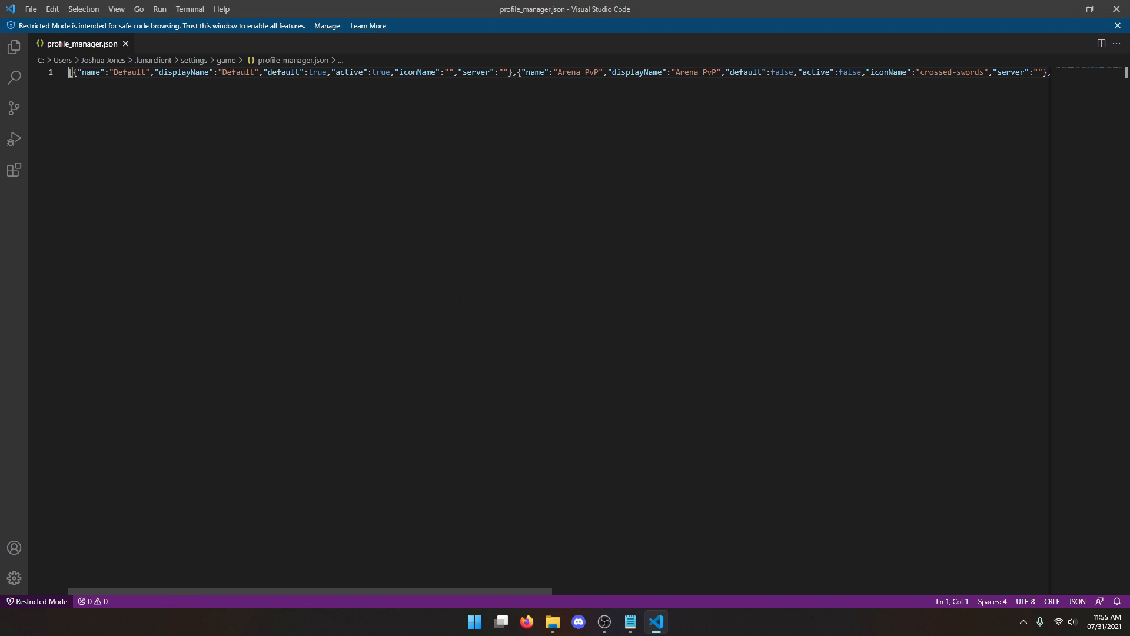
pyautogui.moveTo(121, 80)
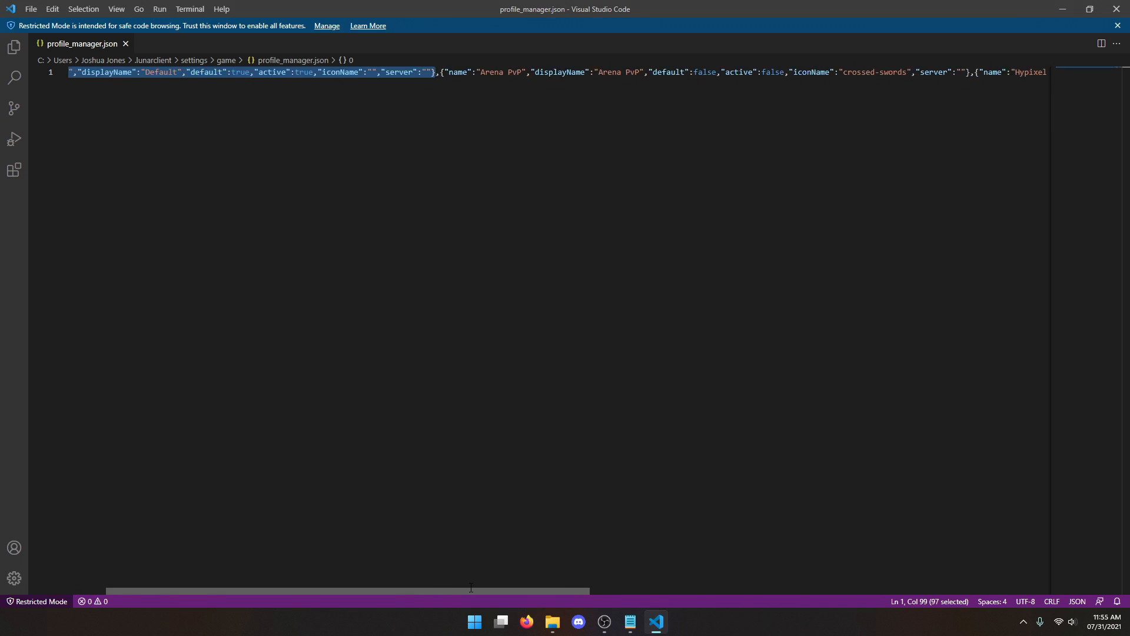
pyautogui.hscroll(3)
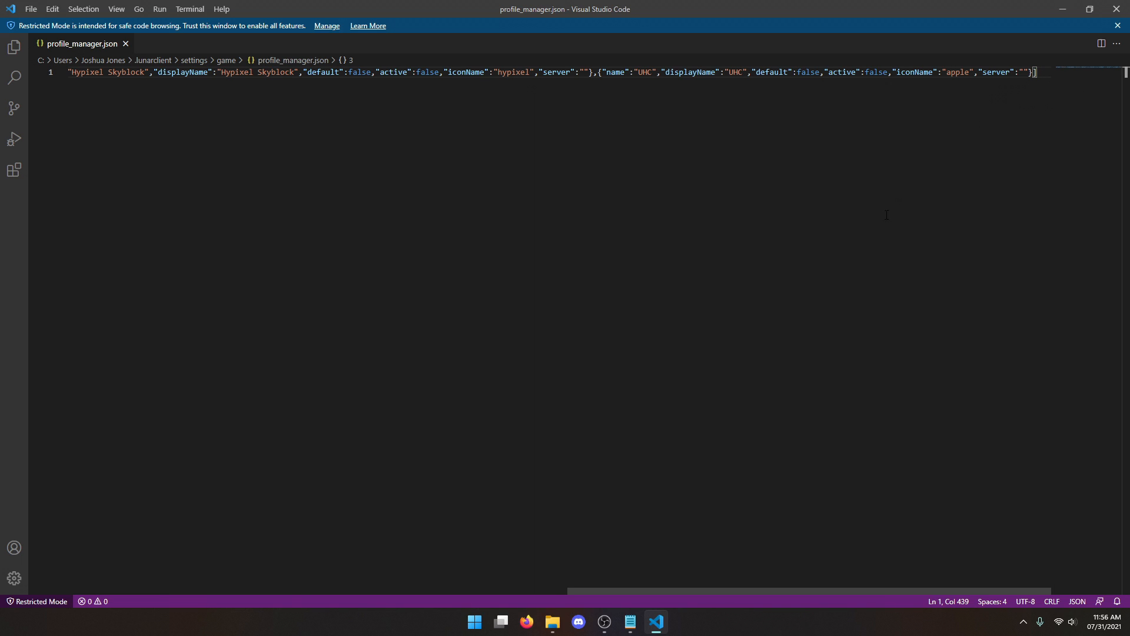
# Step: Add a comma and a CopyrightedCup entry with default false, then save with Ctrl+S
pyautogui.write(',')
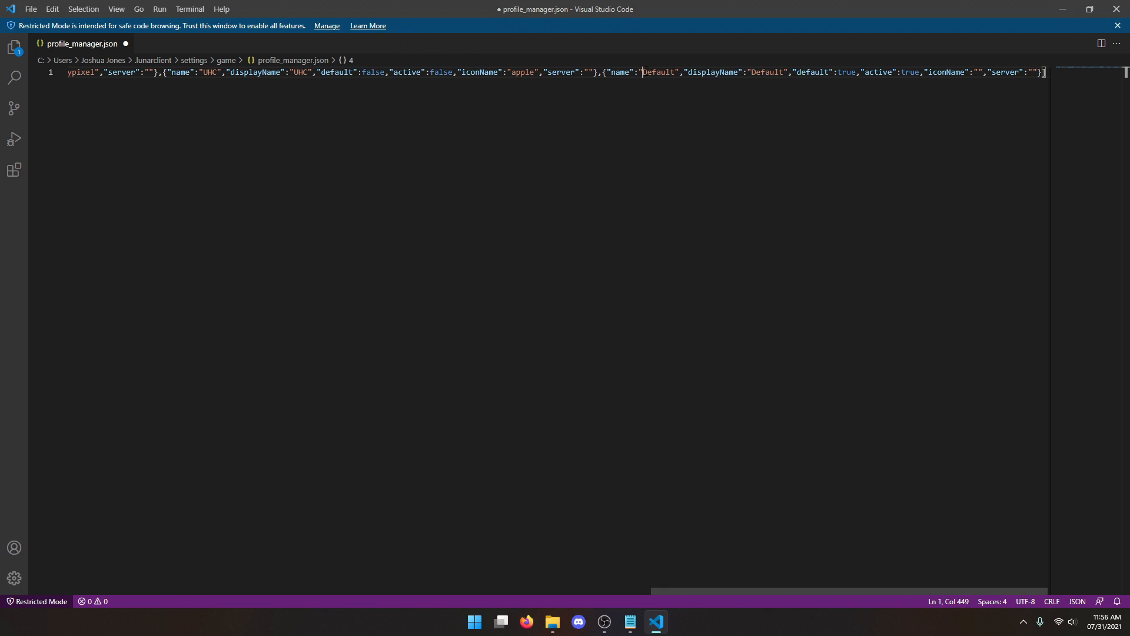
pyautogui.doubleClick(658, 72)
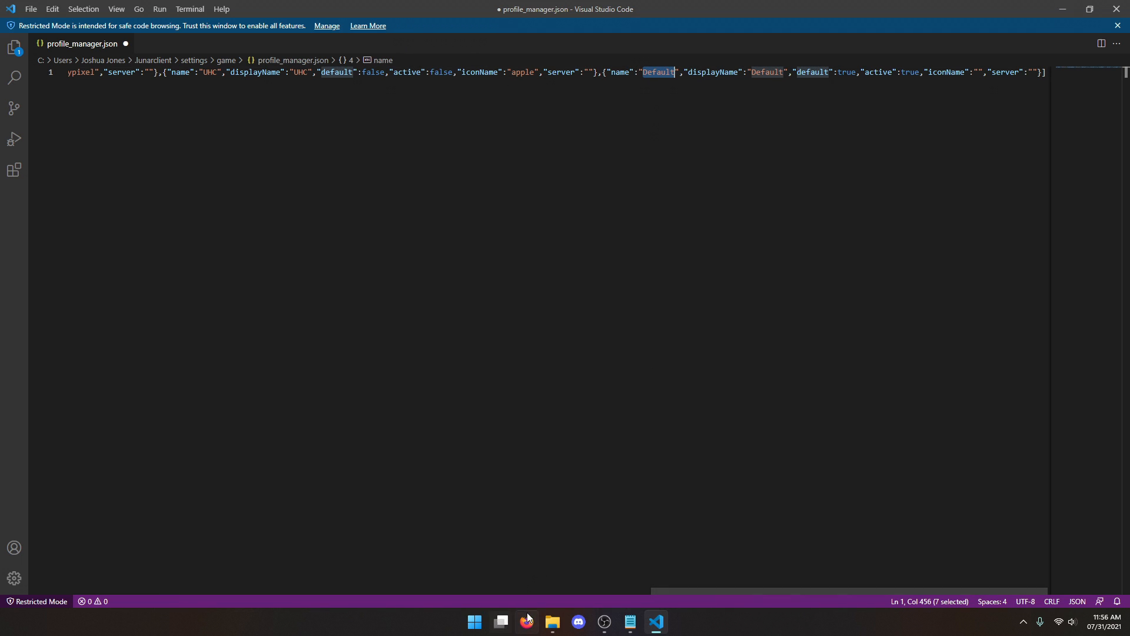
pyautogui.click(551, 621)
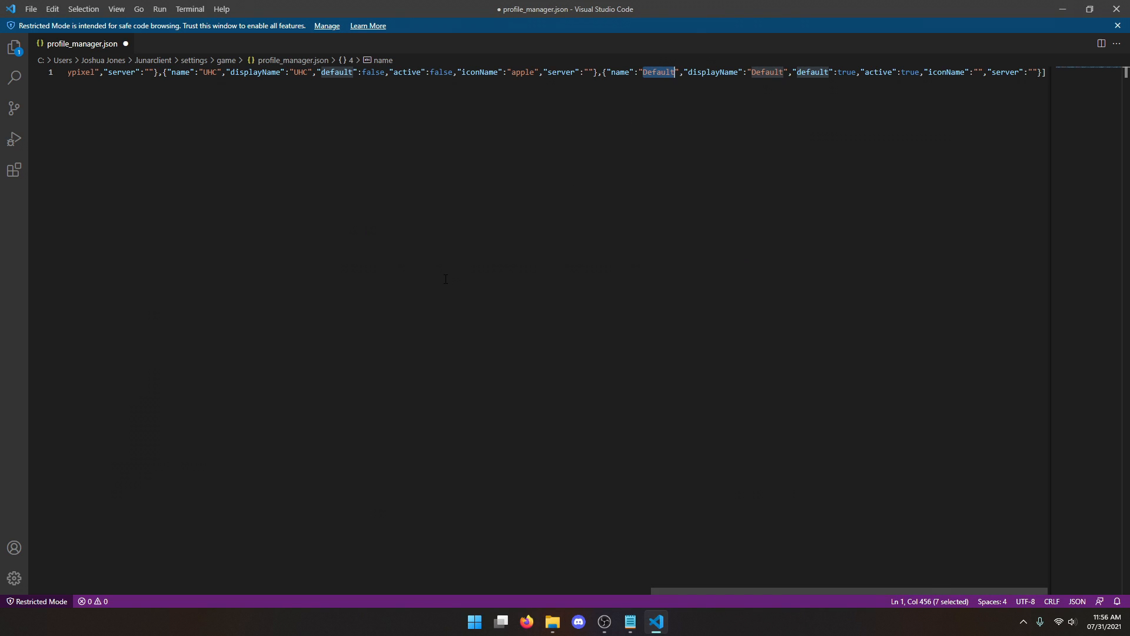
pyautogui.write('CopyrightedCup')
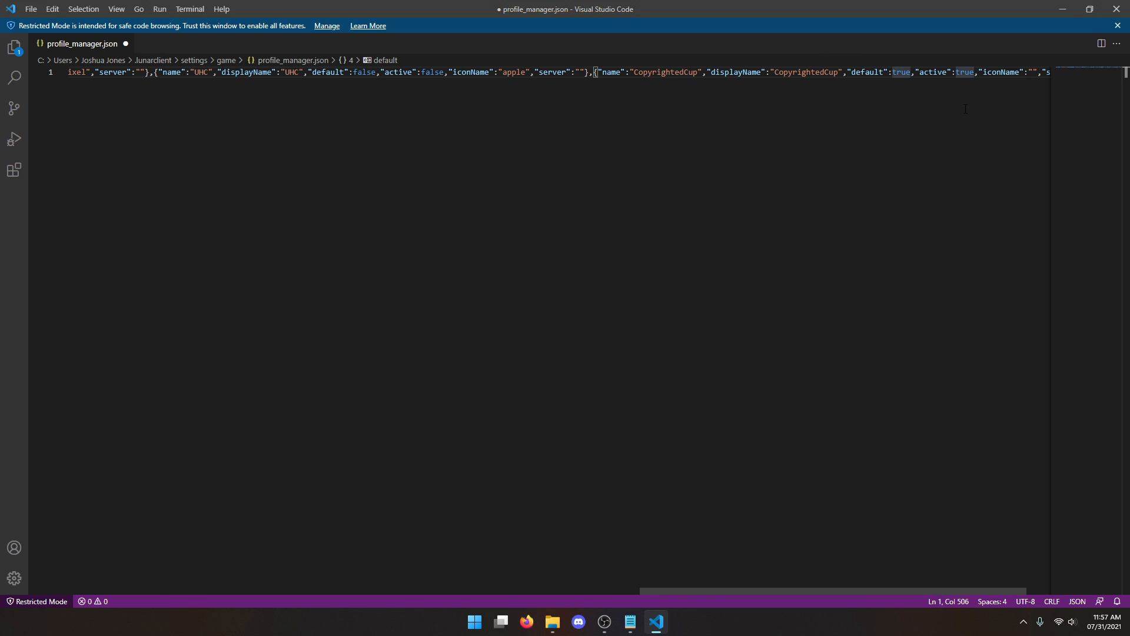
pyautogui.write('fals')
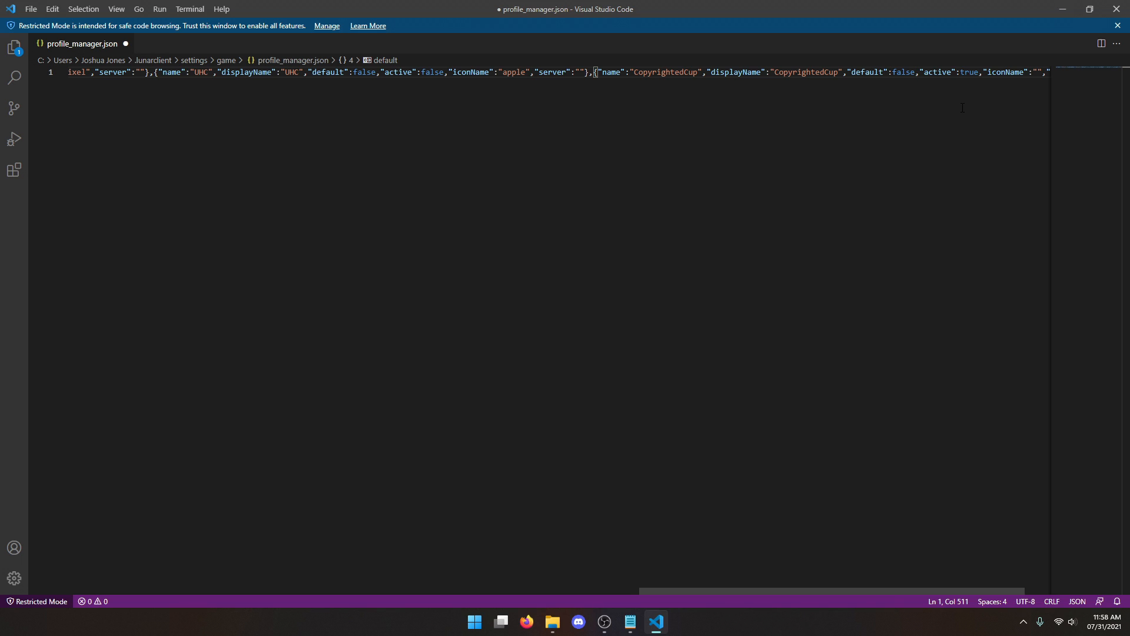
pyautogui.press('ctrl+s')
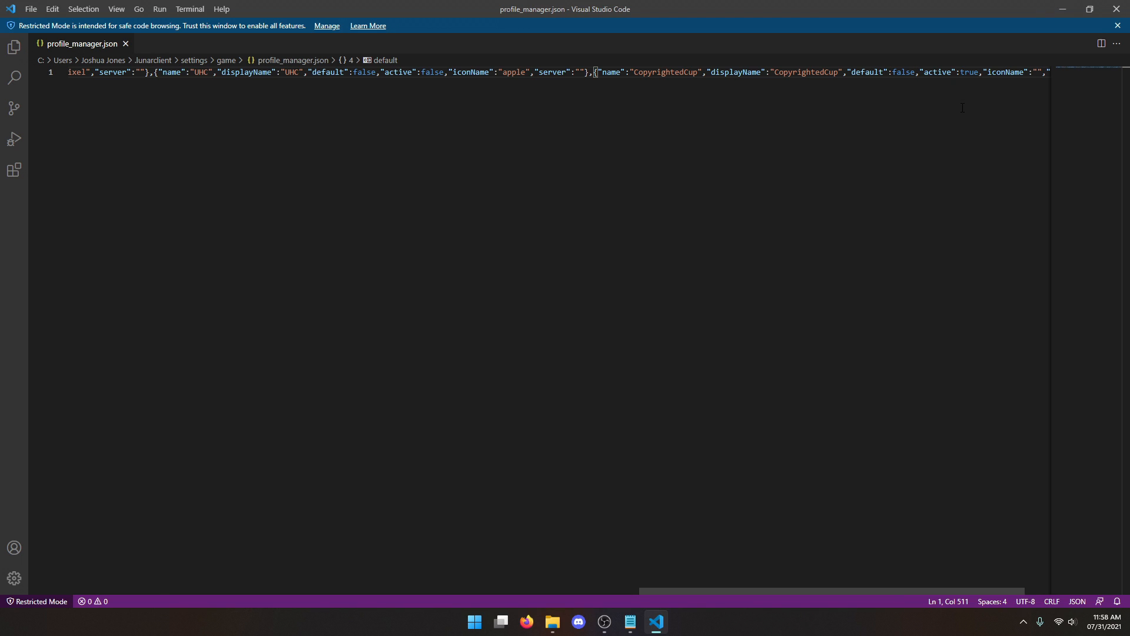